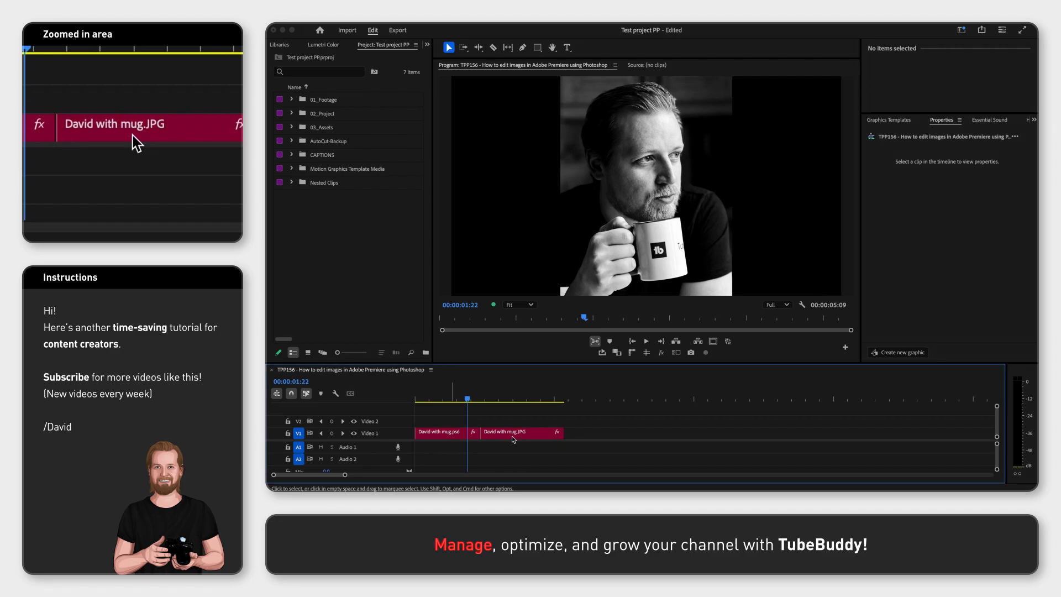
Send David with mug.JPG to Photoshop, close the Preview window it opened, and reopen the clip options
{"action": "right_click", "coordinate": [521, 431]}
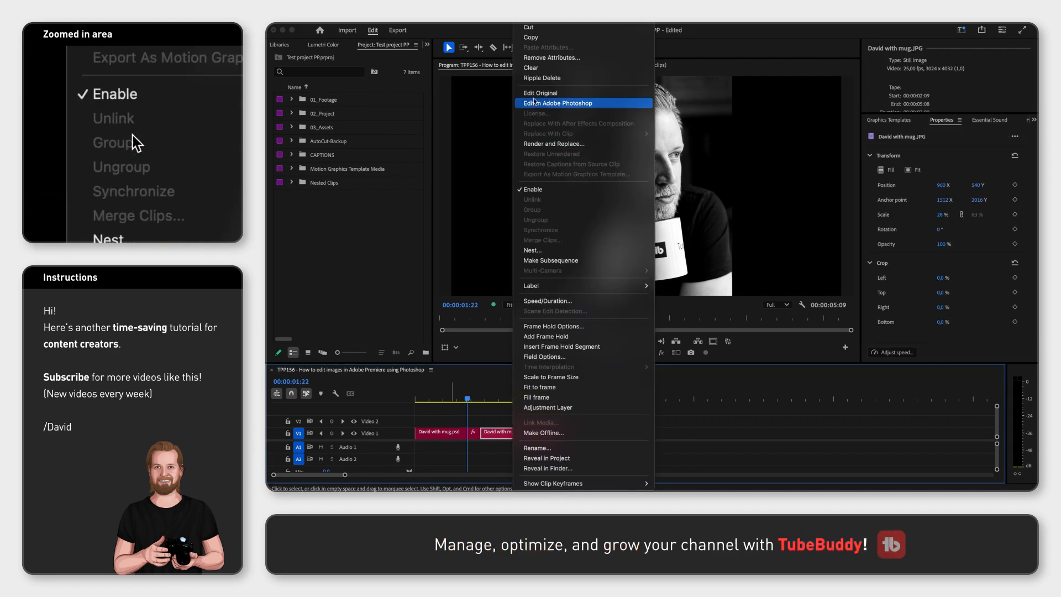
{"action": "left_click", "coordinate": [558, 103]}
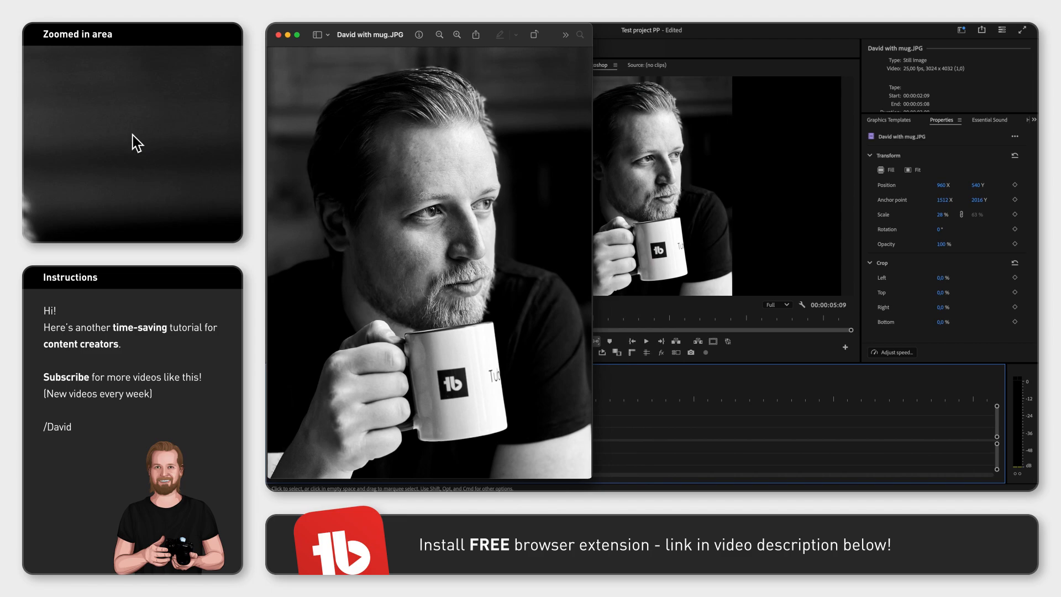
{"action": "left_click", "coordinate": [276, 34]}
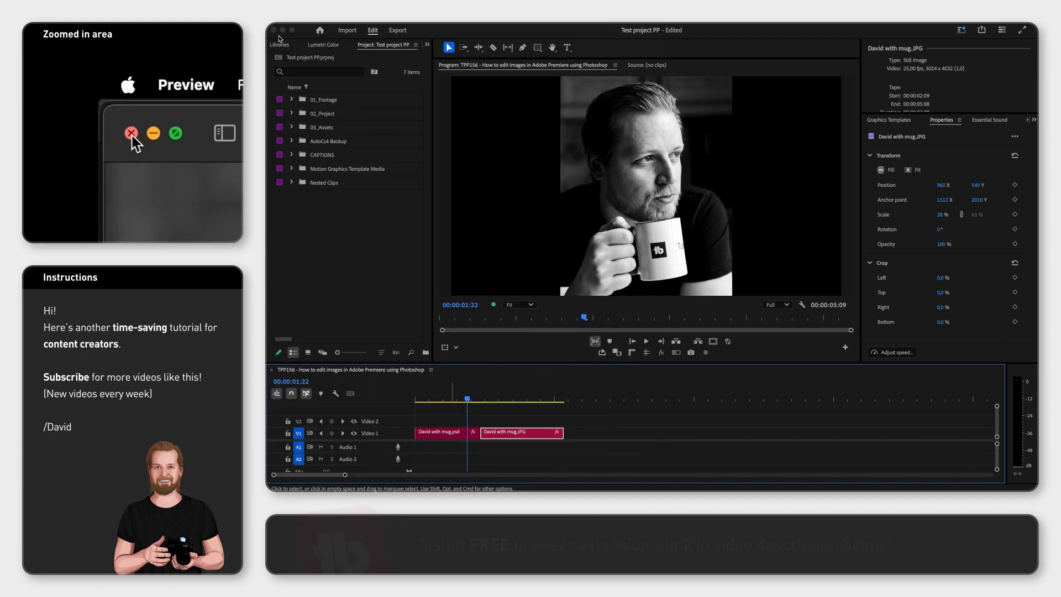
{"action": "right_click", "coordinate": [521, 432]}
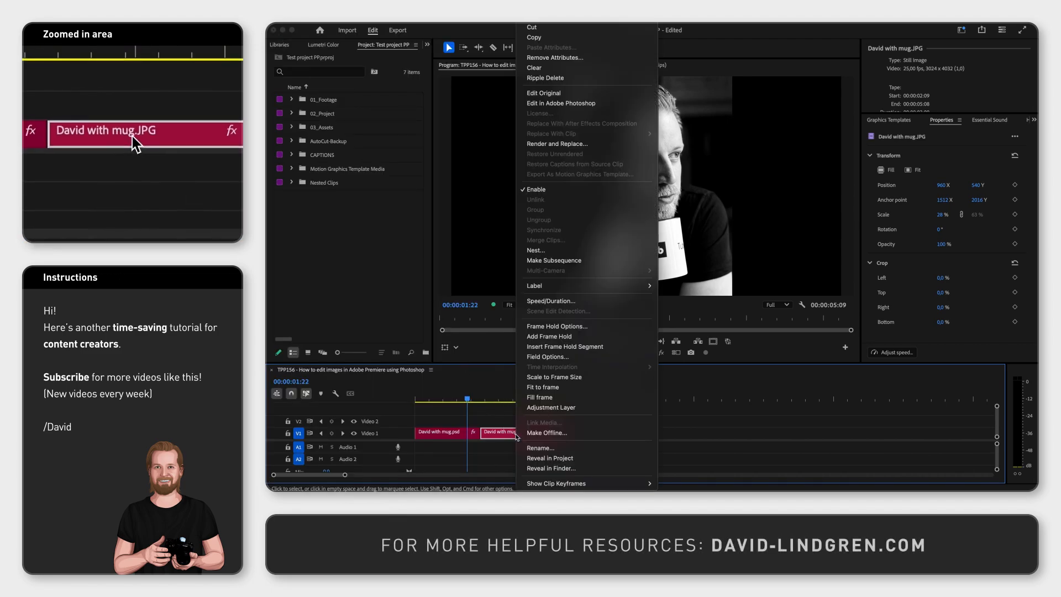
{"action": "mouse_move", "coordinate": [561, 103]}
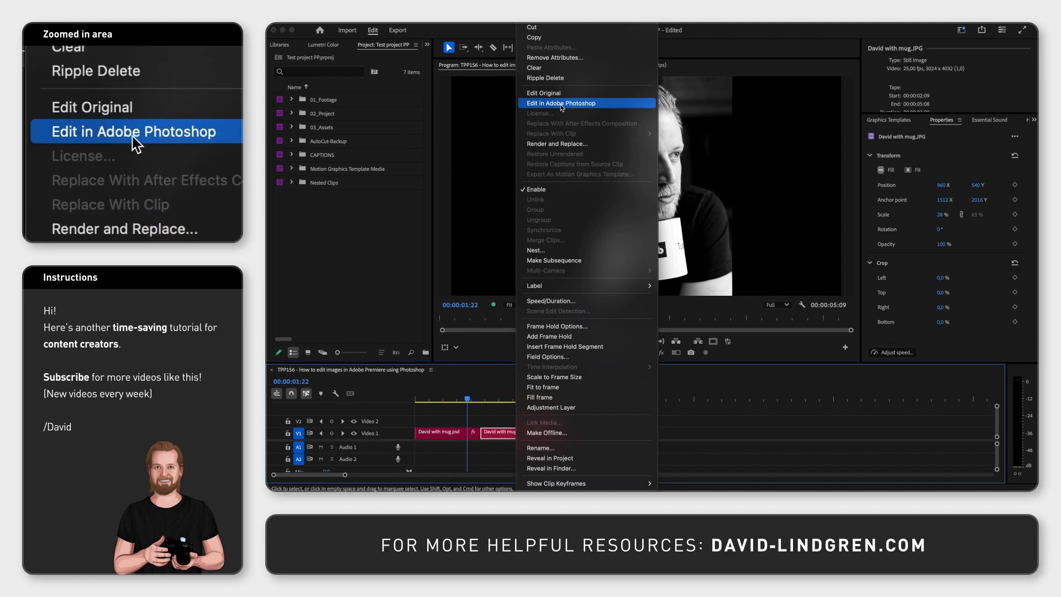
Open the JPG in Photoshop, return to Premiere and choose Edit Original on David with mug.psd
{"action": "left_click", "coordinate": [561, 103]}
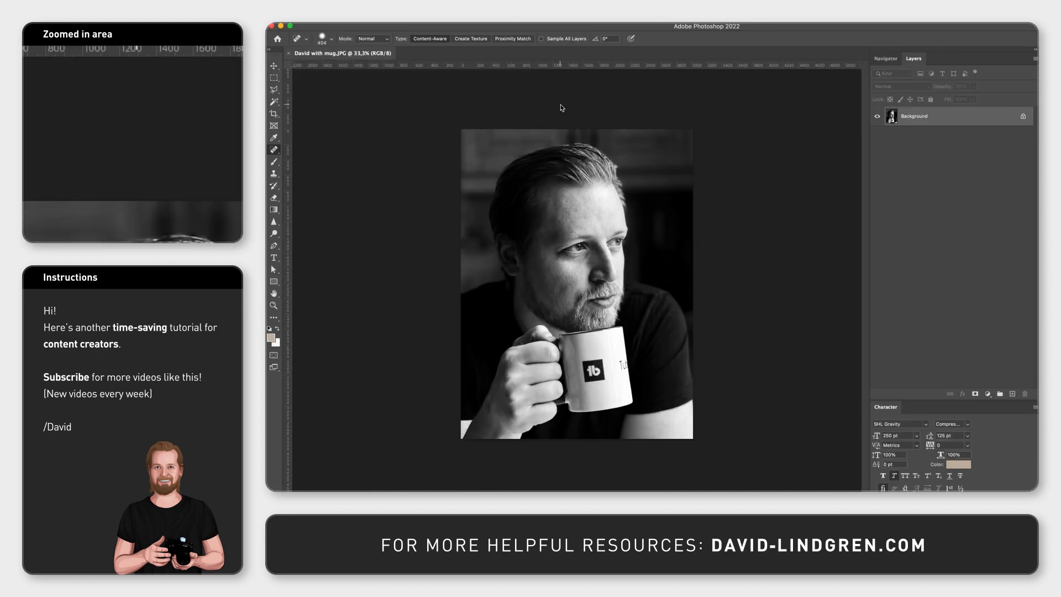
{"action": "mouse_move", "coordinate": [837, 131]}
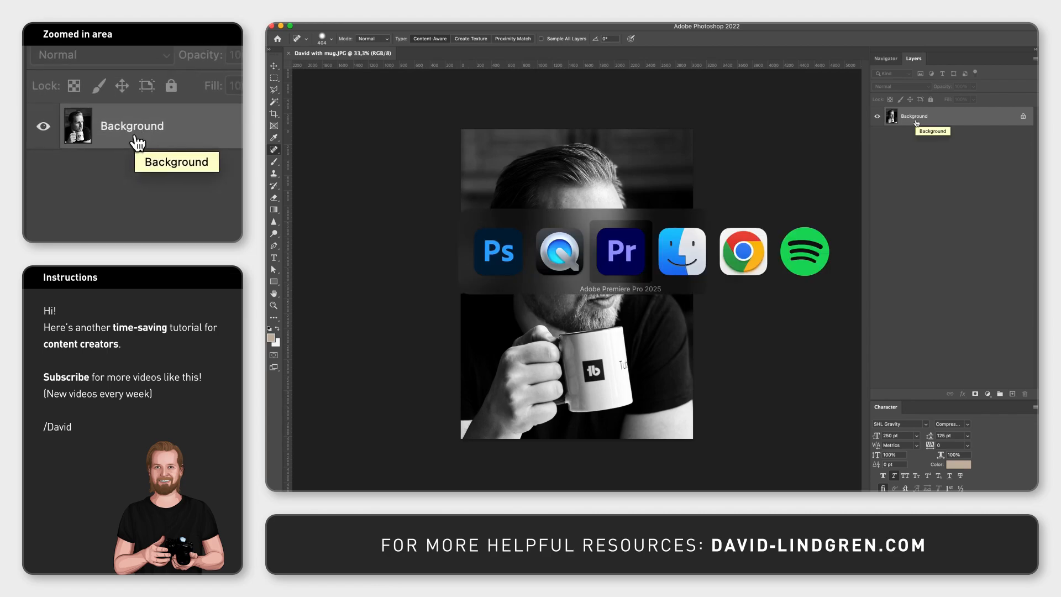
{"action": "left_click", "coordinate": [619, 252]}
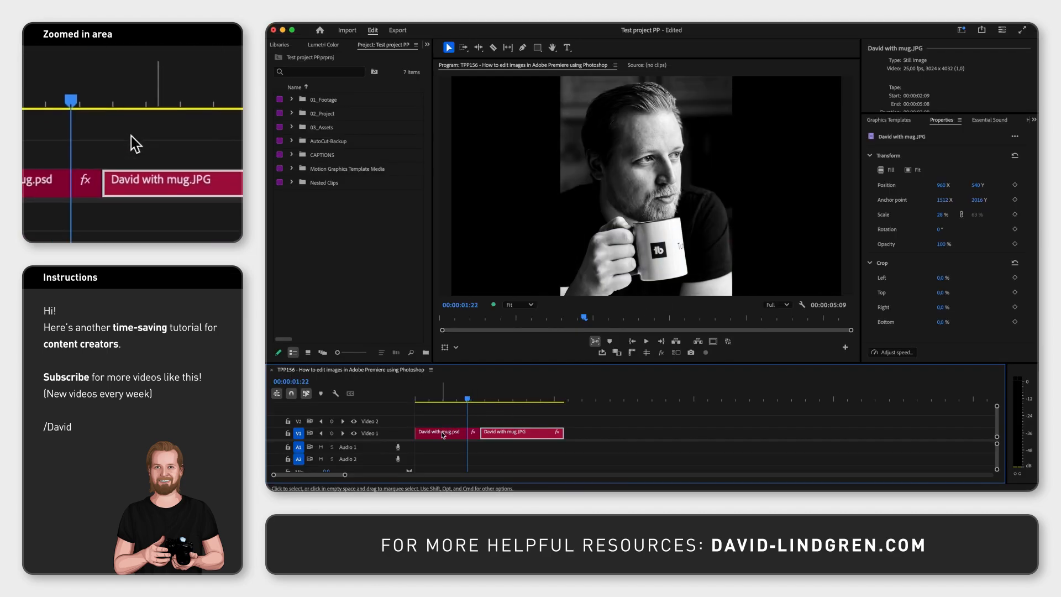
{"action": "right_click", "coordinate": [440, 432]}
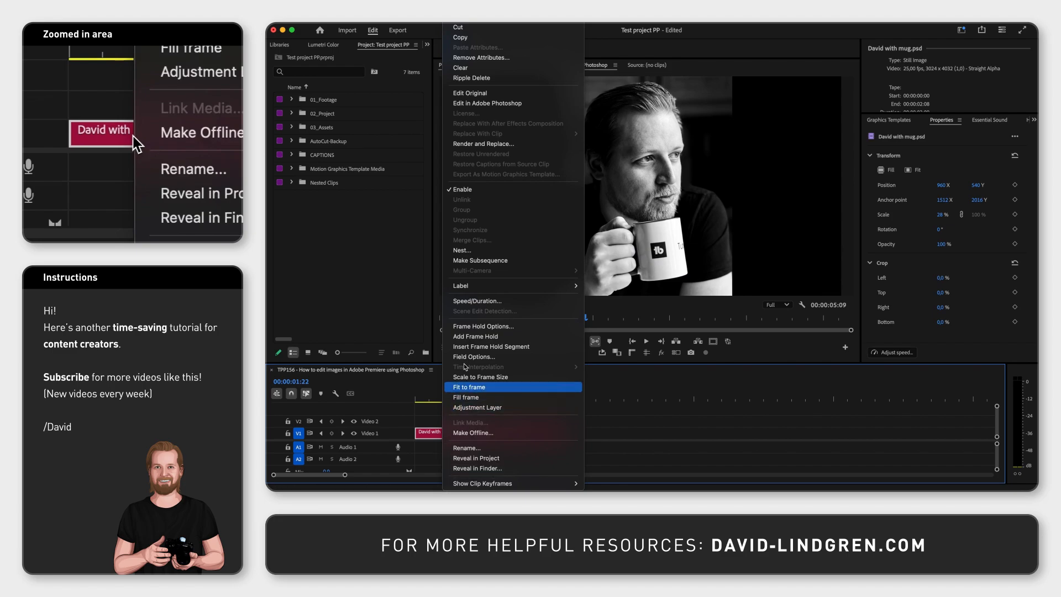
{"action": "left_click", "coordinate": [486, 103]}
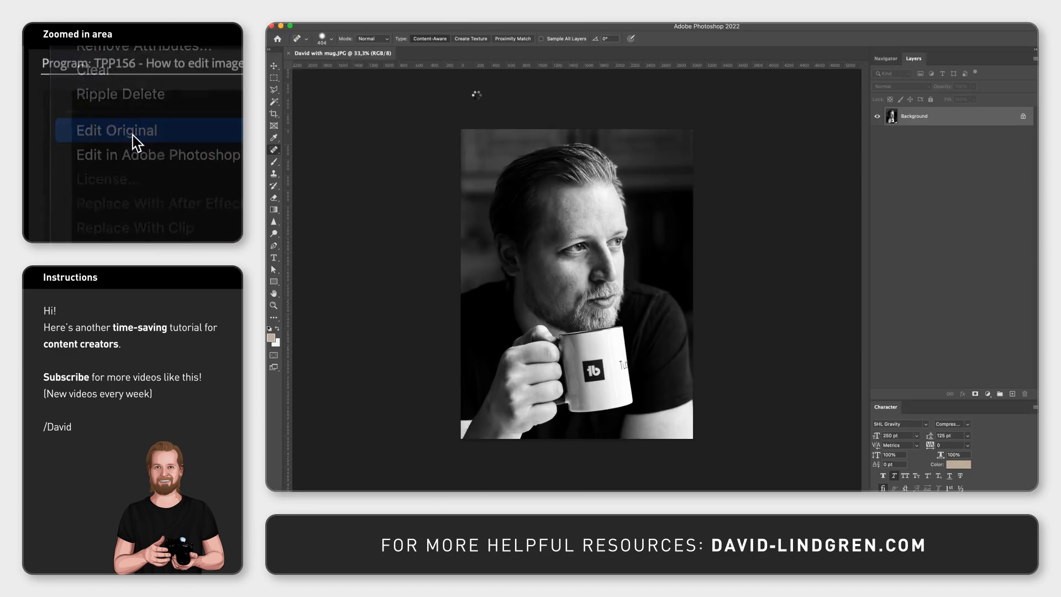
Save the PSD and hide the Without logo layer so the mug shows the logo
{"action": "left_click", "coordinate": [117, 130]}
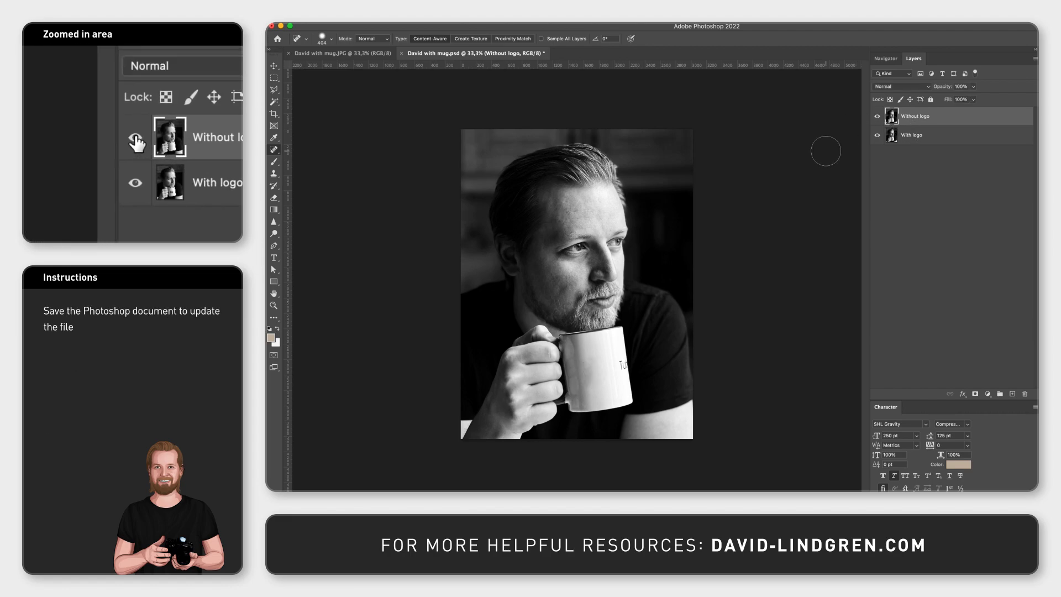
{"action": "key", "text": "cmd+s"}
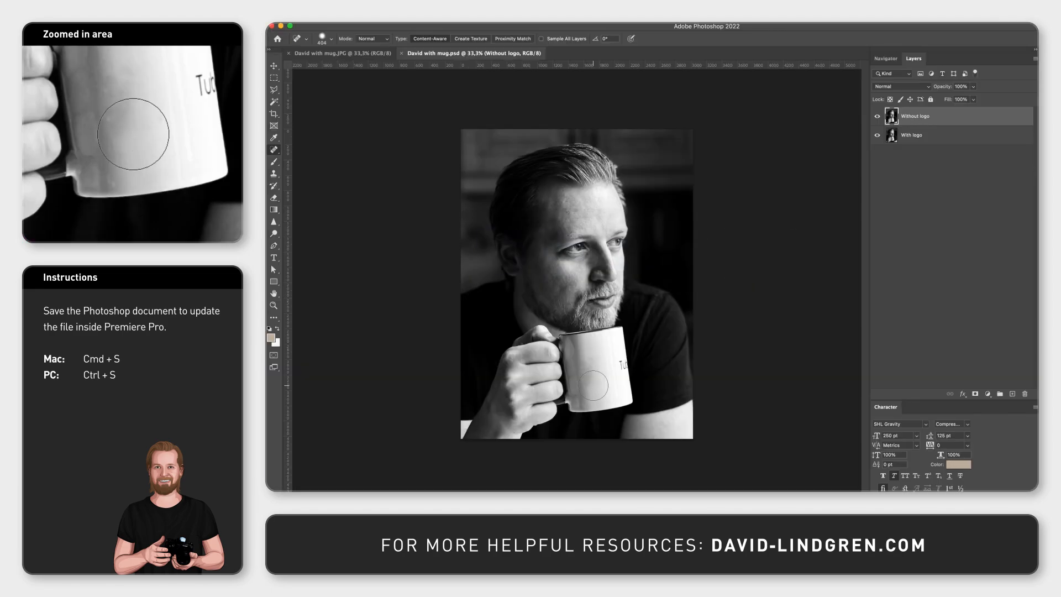
{"action": "left_click", "coordinate": [877, 115]}
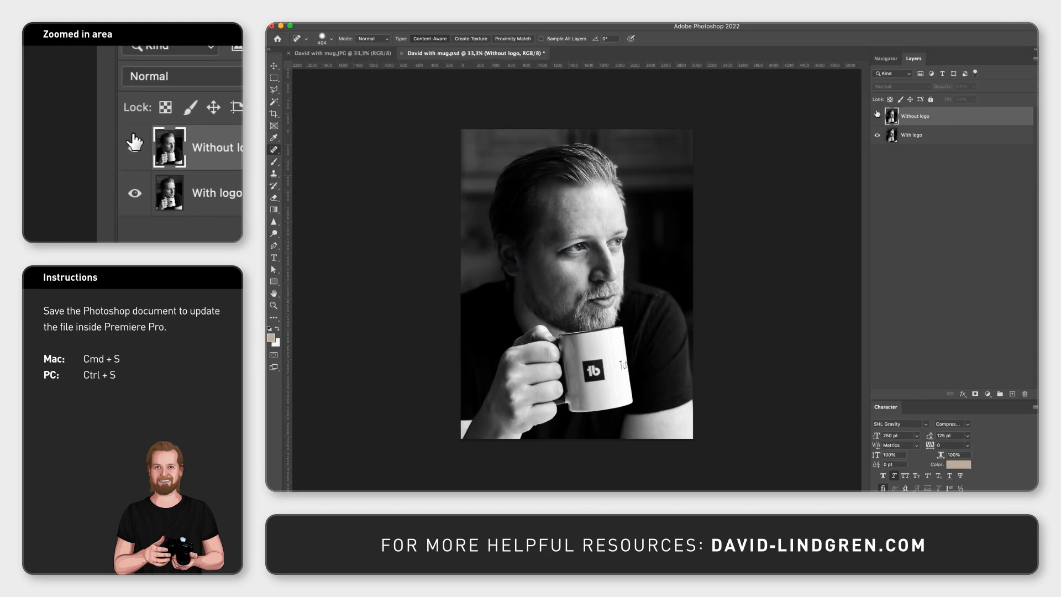